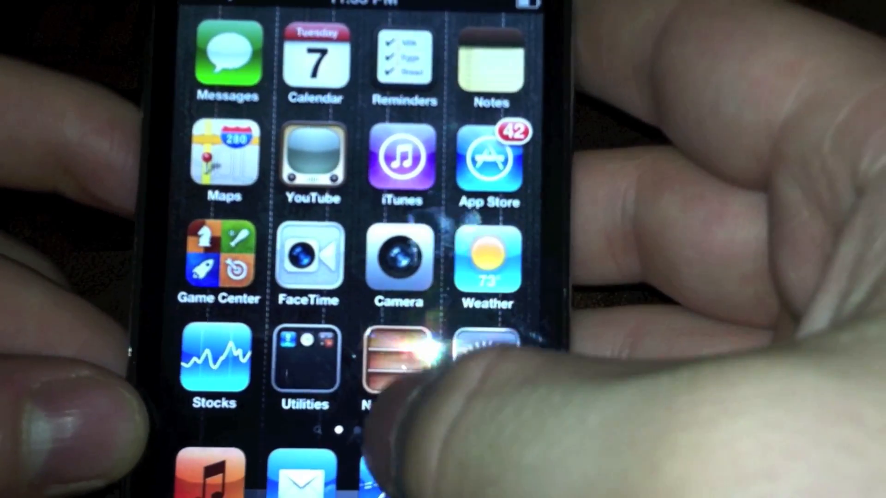
Step: Launch the Settings app from the iPhone home screen
left_click(395, 361)
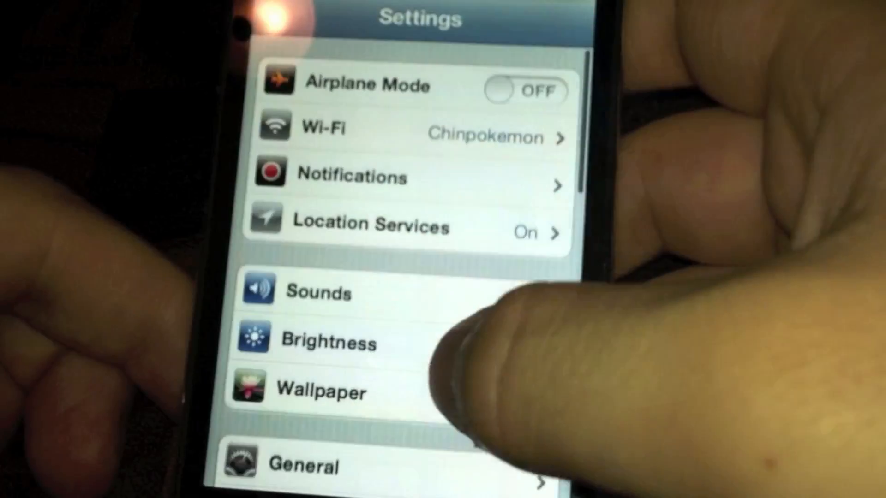
Step: Exit Settings and return to the iPhone home screen
left_click(353, 175)
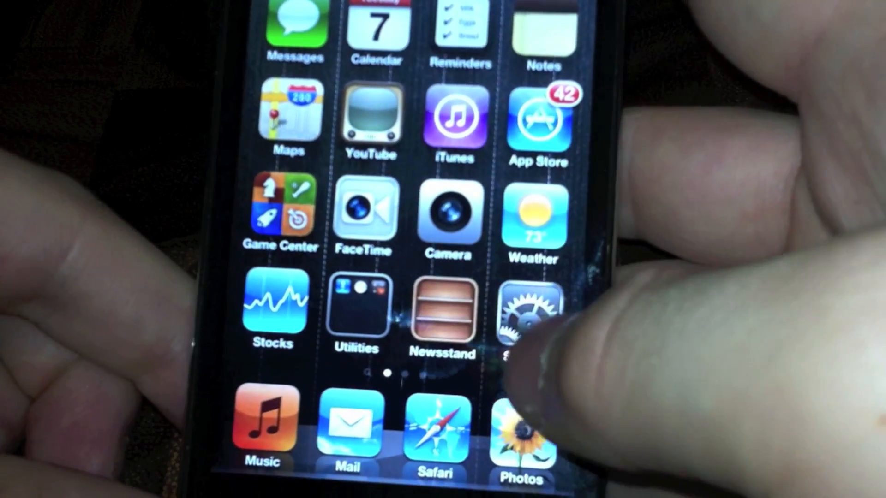
Step: Browse Settings > General and look over the wireless iTunes Sync page
left_click(528, 305)
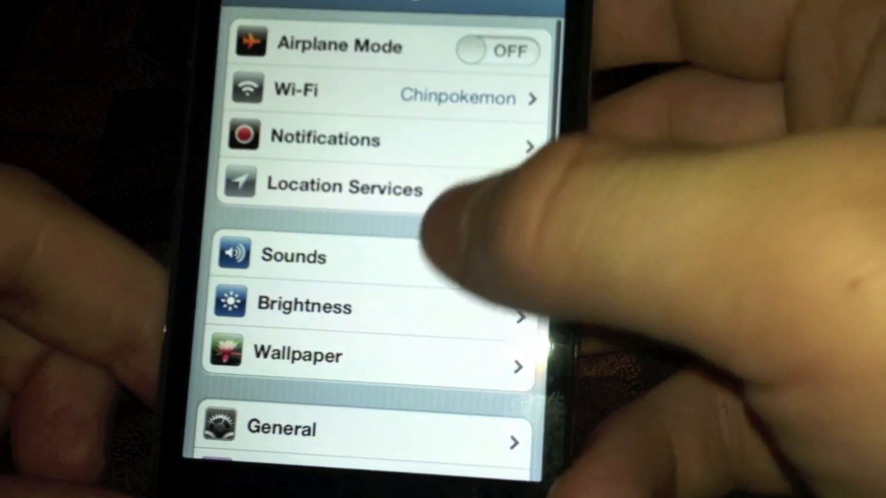
scroll("down", 3)
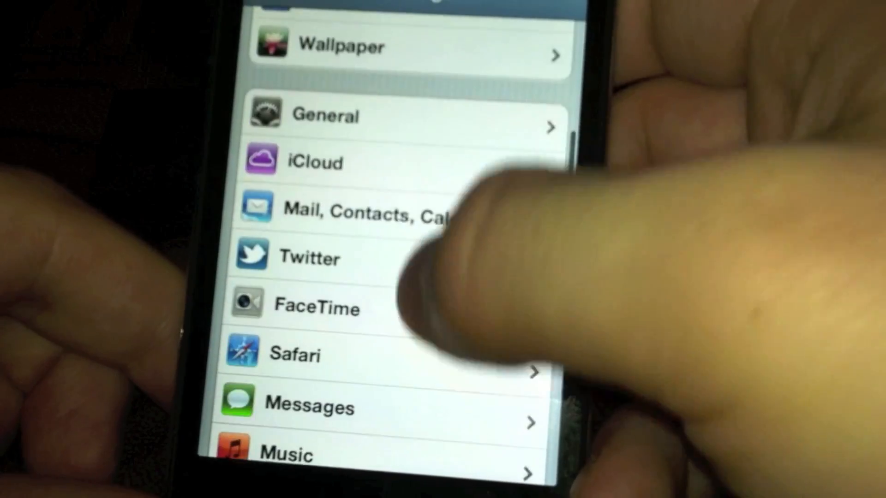
left_click(313, 161)
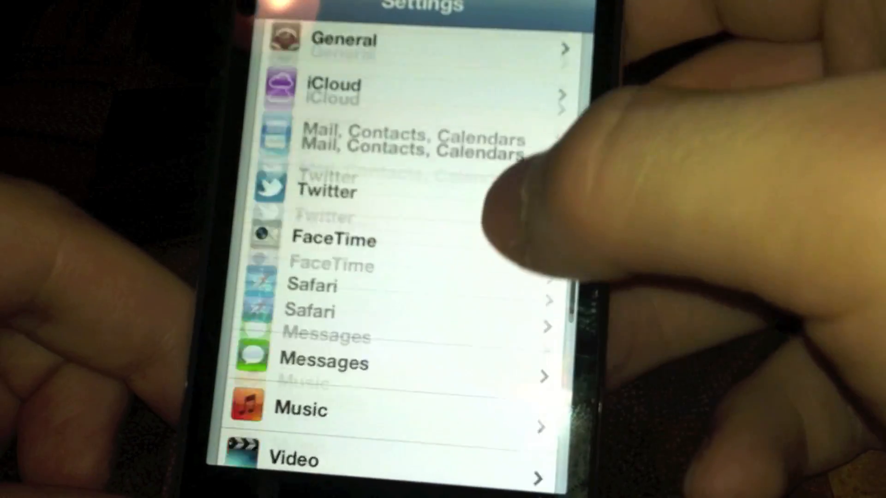
scroll("up", 3)
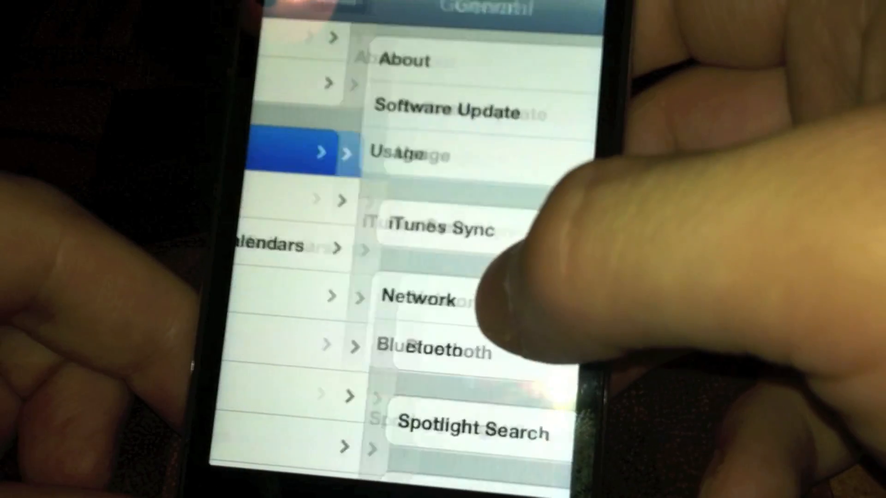
scroll("down", 3)
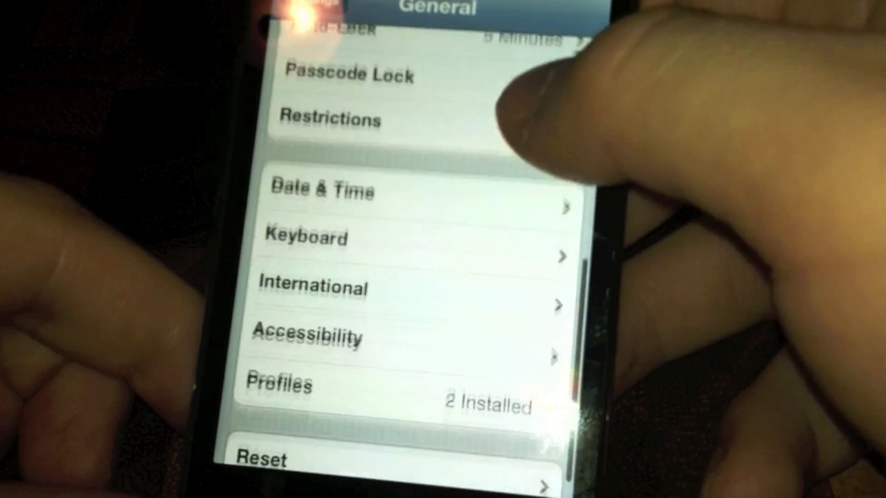
scroll("down", 3)
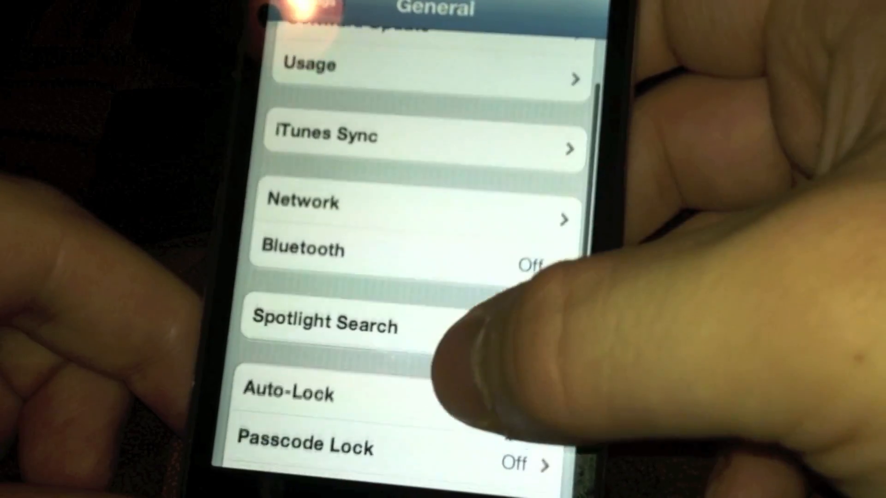
left_click(421, 135)
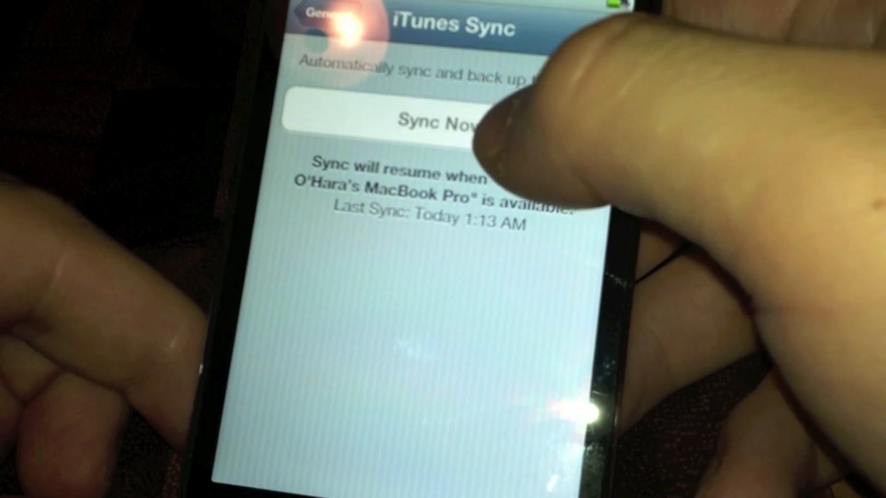
left_click(322, 20)
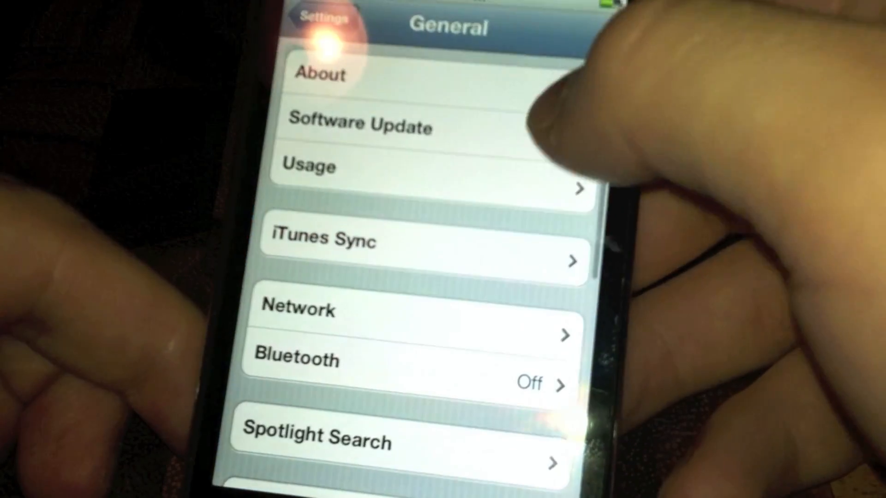
Step: Check Software Update, then reopen General heading for the About page
left_click(372, 124)
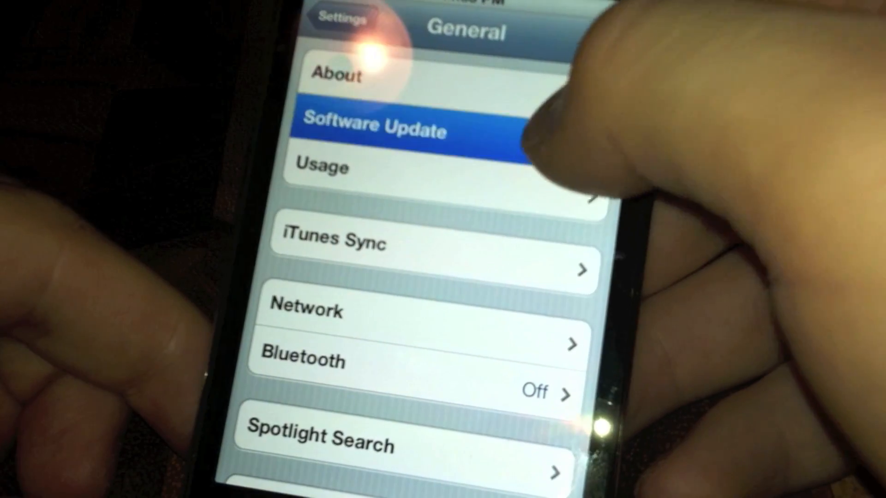
left_click(376, 124)
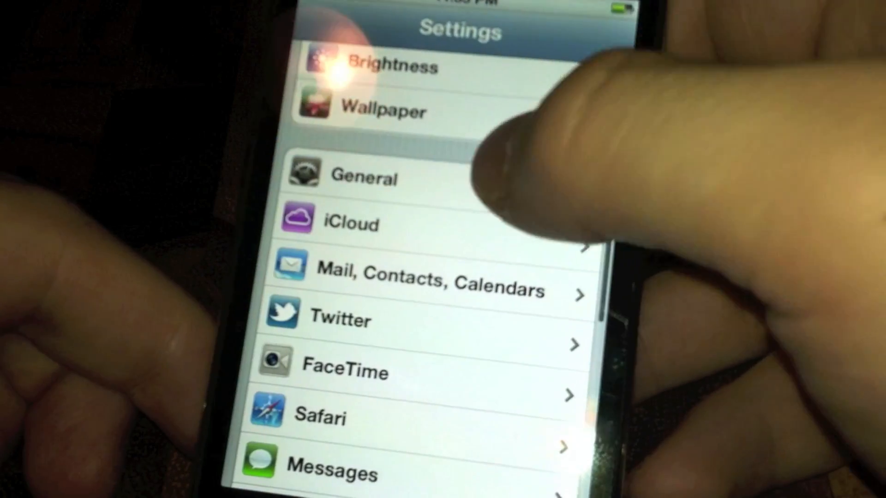
left_click(362, 177)
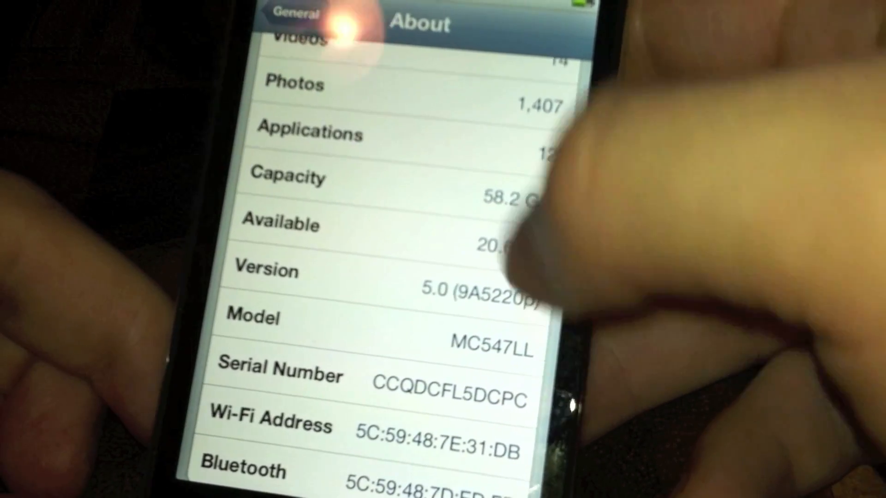
left_click(292, 15)
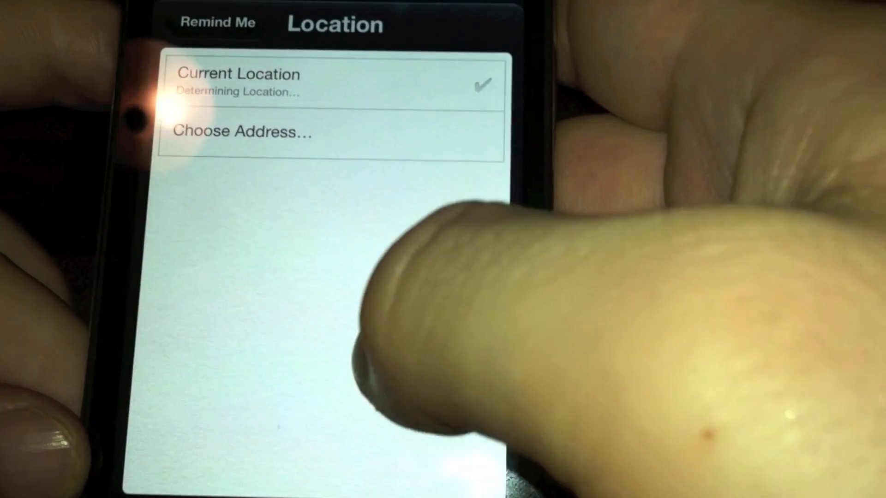
Step: Back out of the reminder's location choices to its Remind Me options
left_click(217, 22)
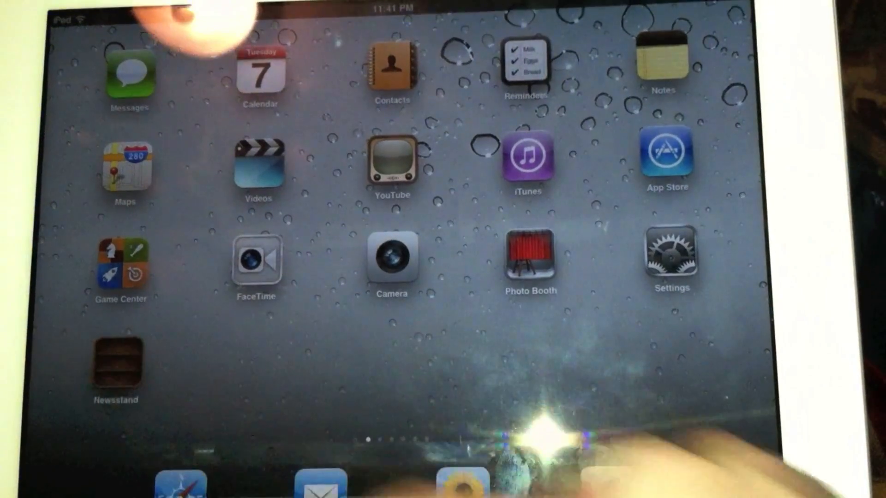
left_click(115, 368)
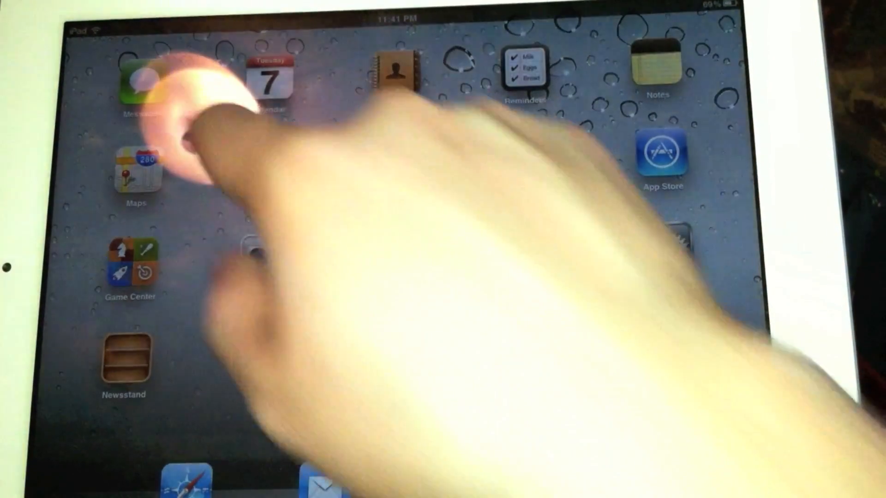
left_click(139, 85)
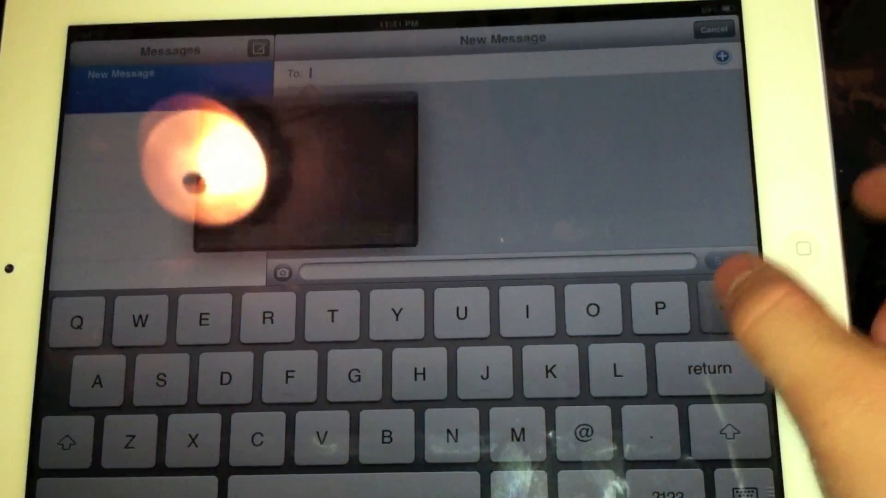
type("la")
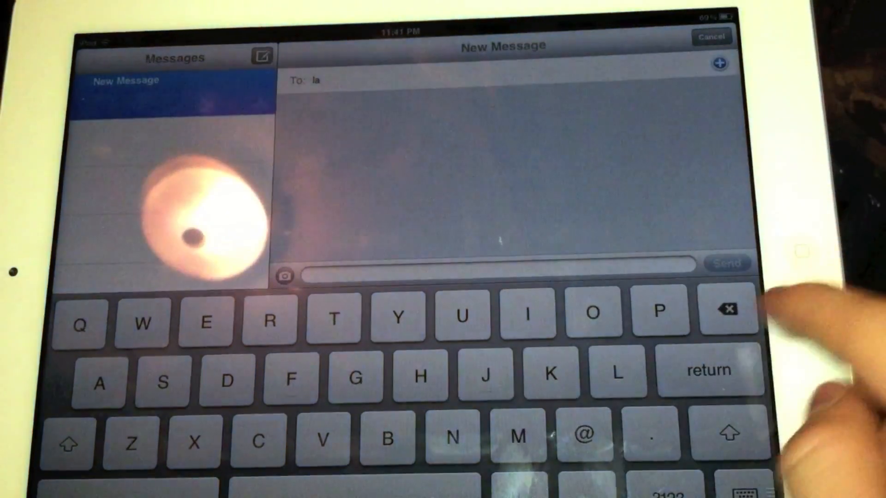
left_click(719, 62)
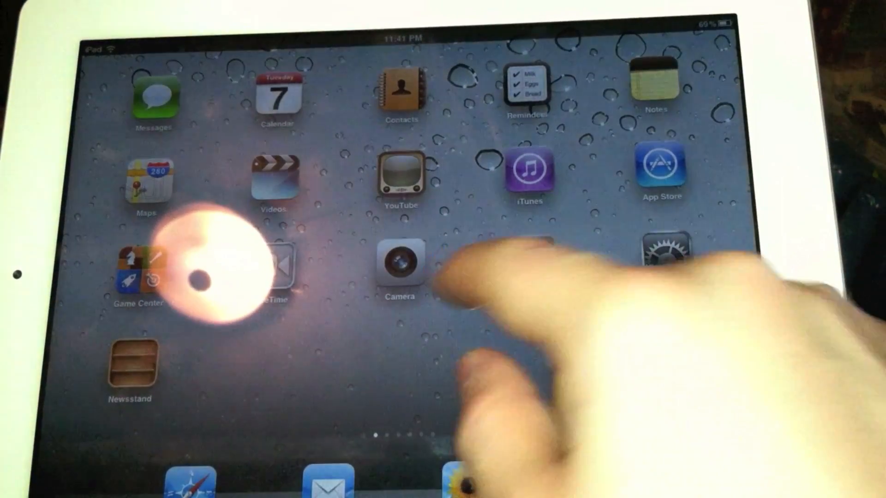
Step: Add a 'Call dad' reminder to the Demo list and bring up its details
left_click(525, 90)
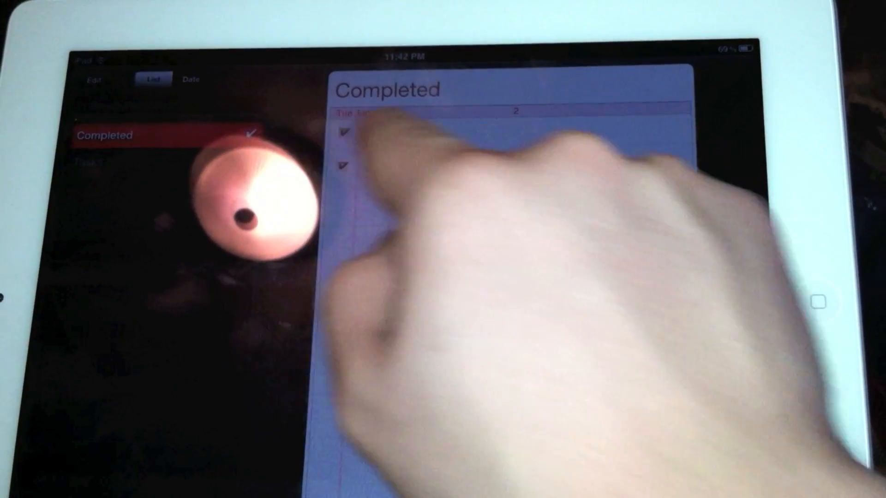
left_click(108, 163)
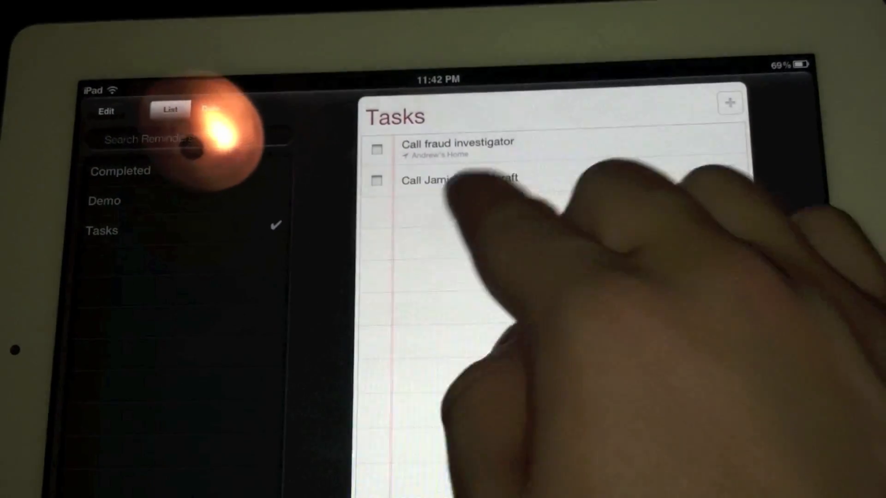
left_click(110, 195)
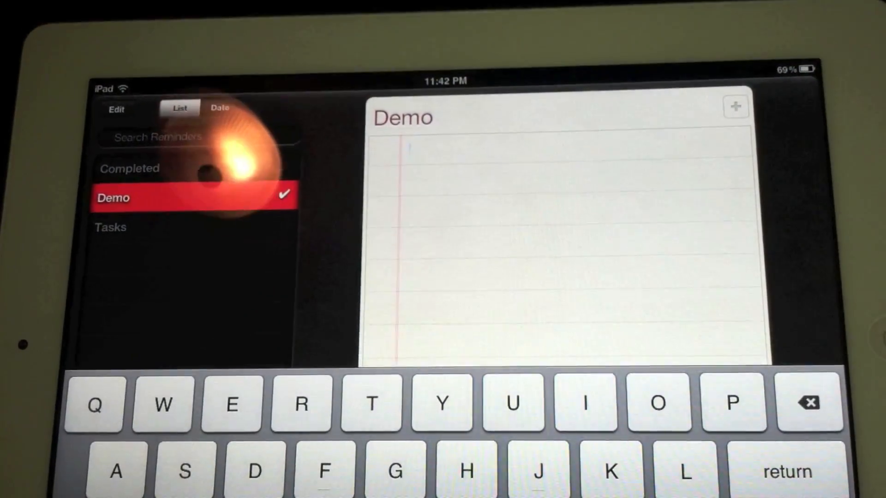
type("all d")
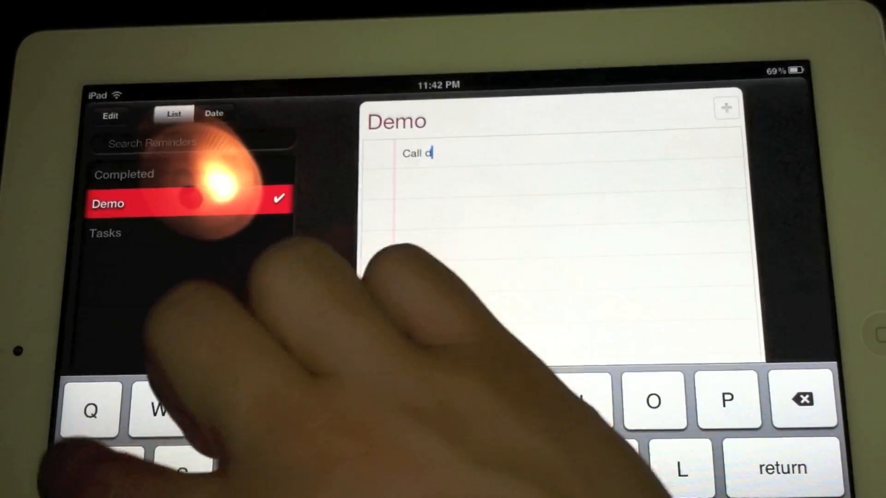
type("ad")
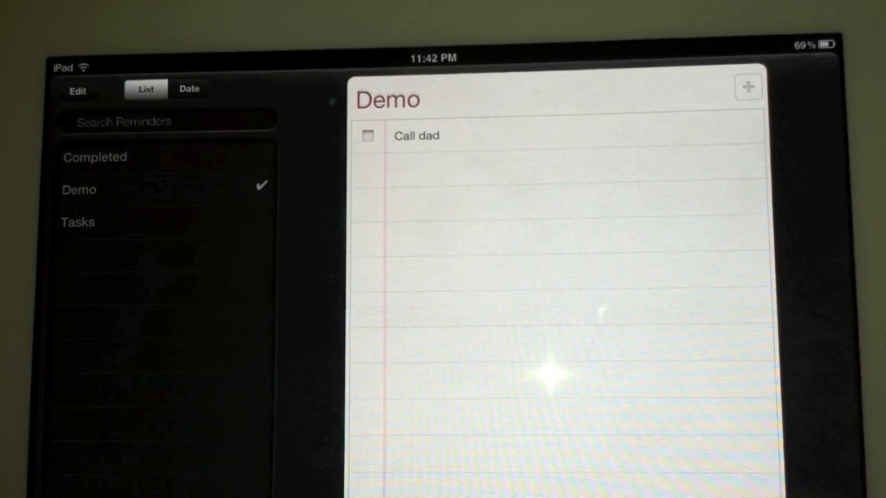
left_click(416, 136)
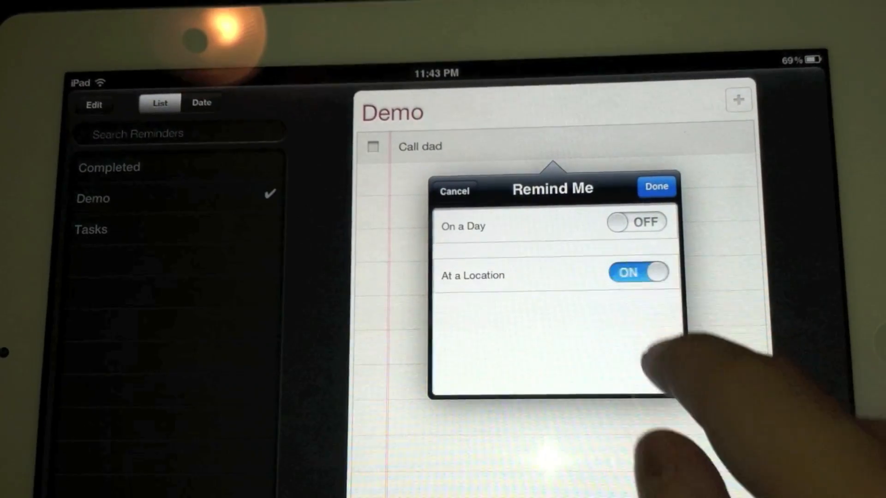
Step: Enable At a Location and search contacts for 'Andrew' to use a home address
left_click(639, 272)
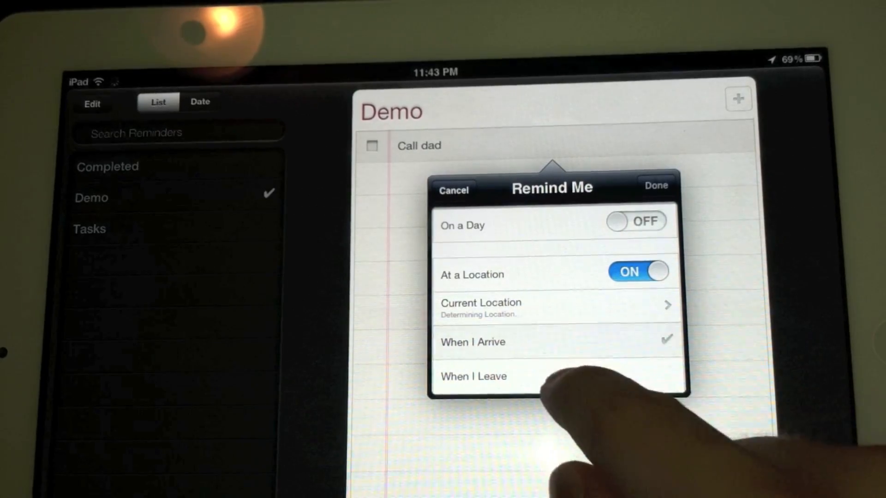
left_click(480, 305)
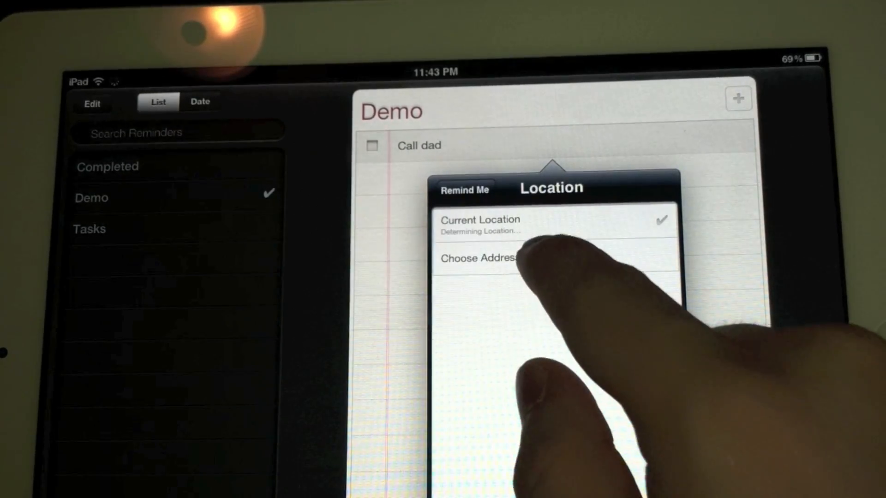
left_click(479, 258)
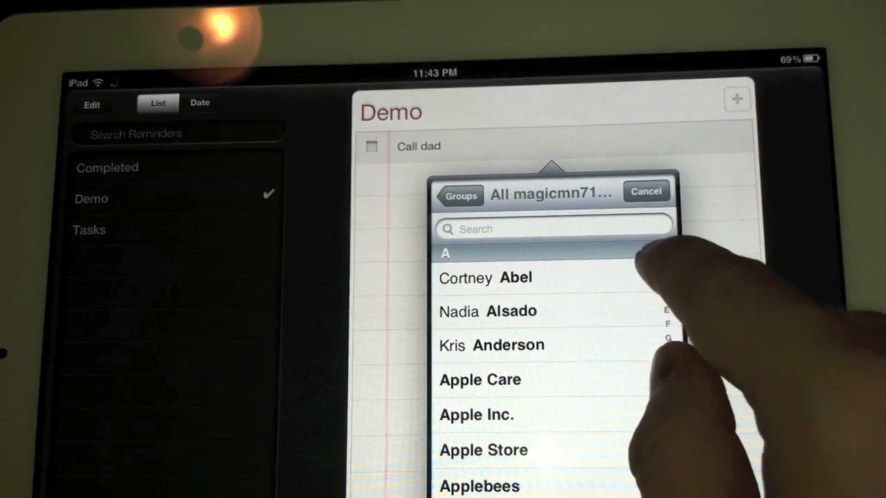
left_click(554, 229)
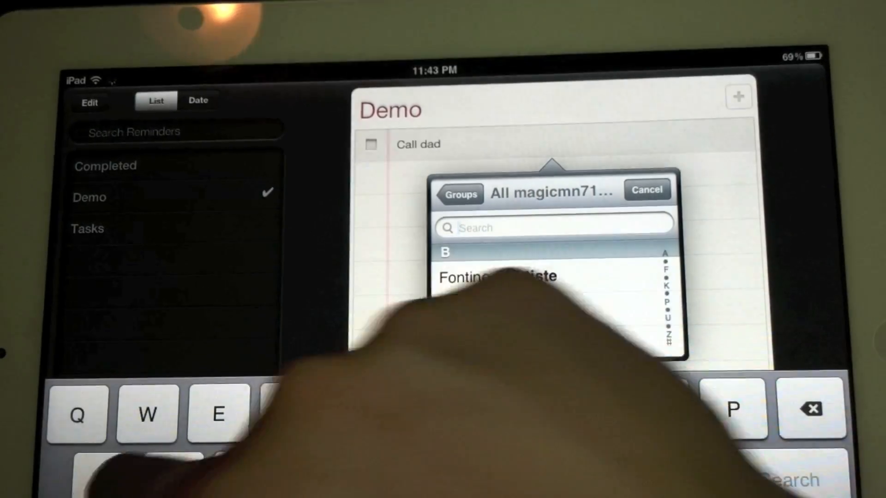
type("Andrew")
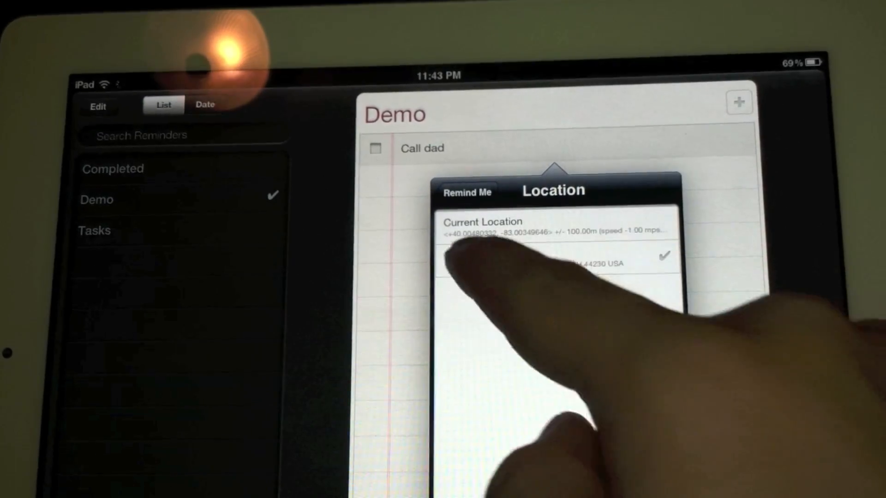
Step: Cancel out of the location alert, leaving Remind Me set to Never
left_click(465, 192)
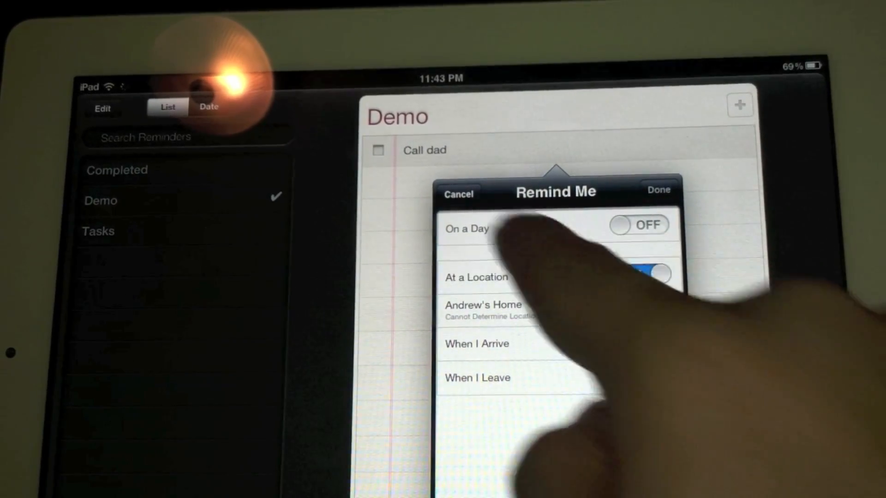
left_click(641, 276)
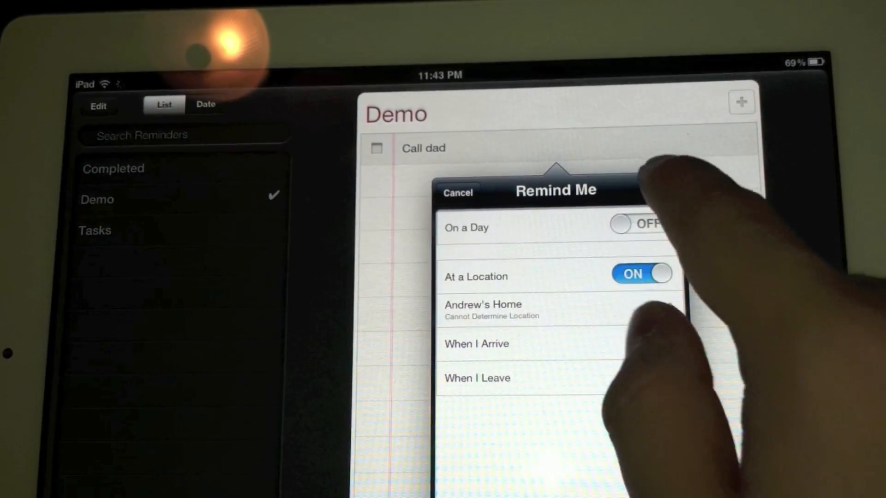
left_click(475, 344)
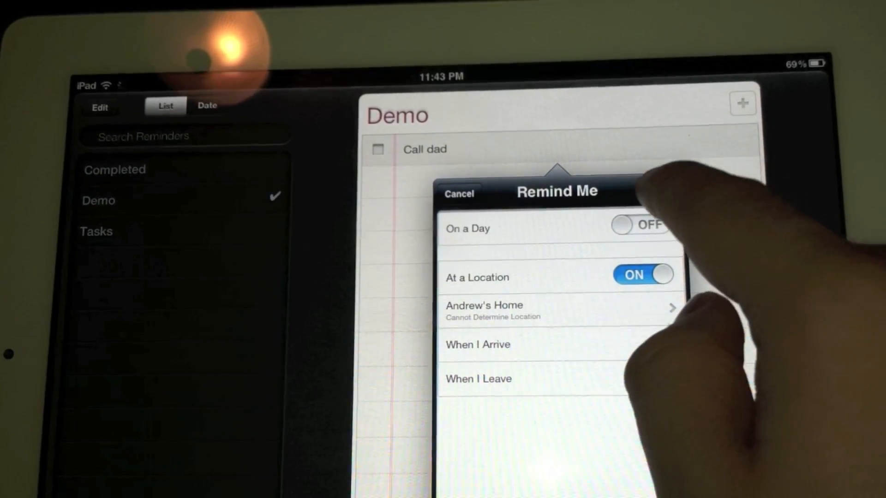
left_click(477, 345)
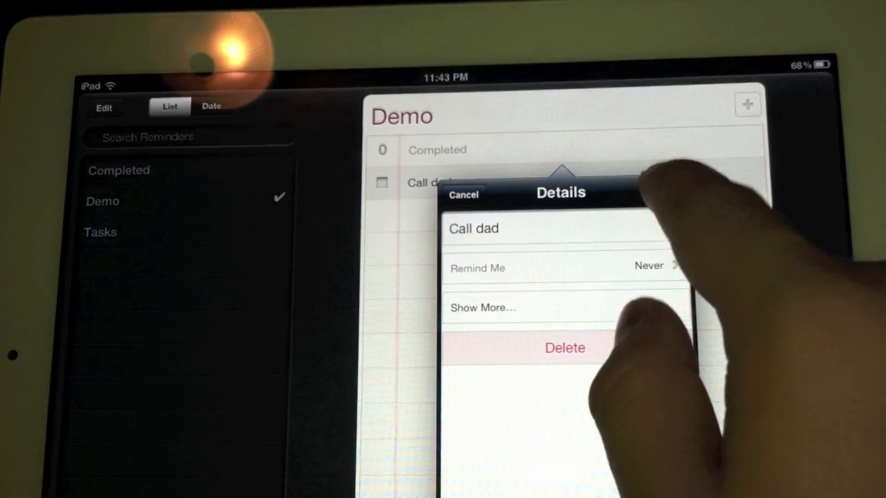
Step: Dismiss the details, mark Call dad completed and return to the home screen
left_click(462, 194)
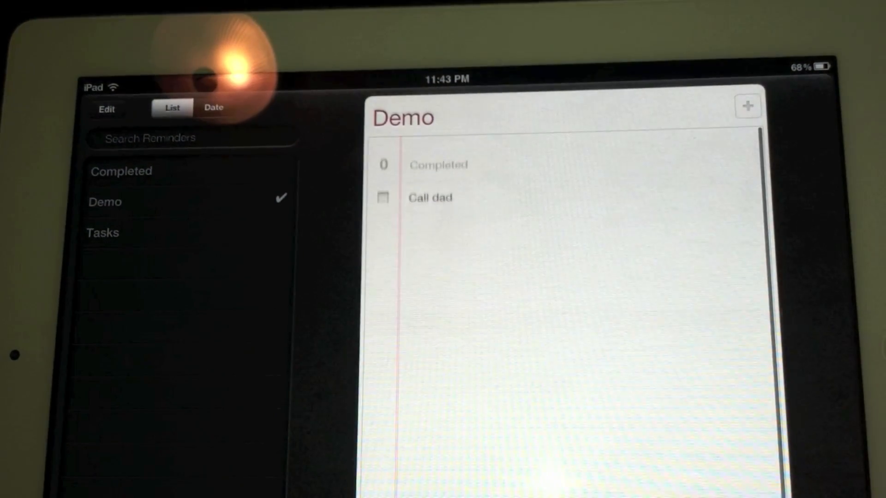
left_click(383, 197)
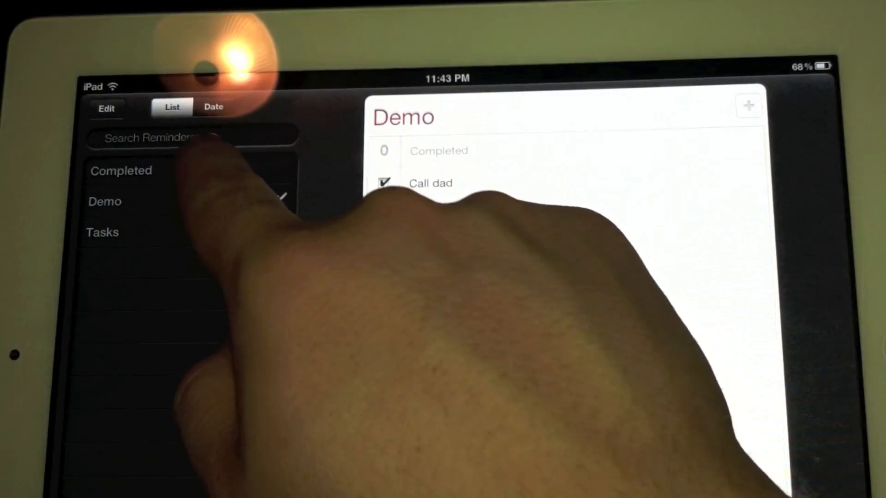
left_click(121, 170)
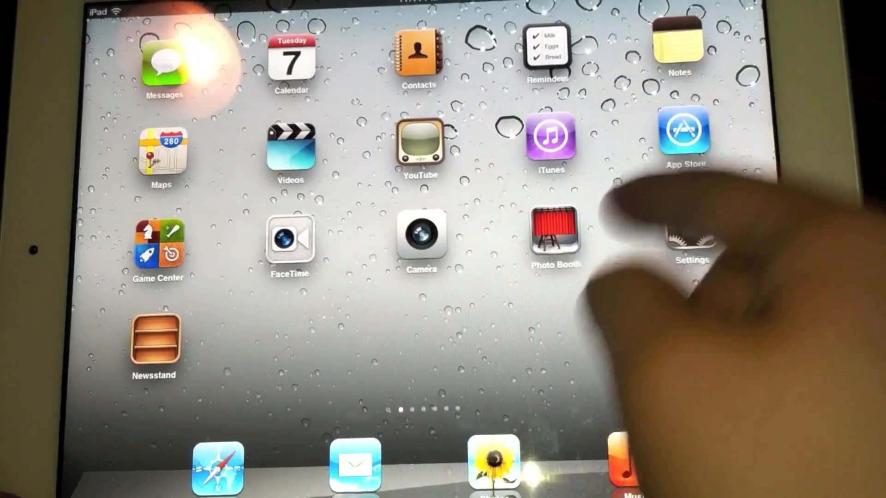
Step: Swipe to the next home screen page and launch Safari from the dock
scroll("left", 3)
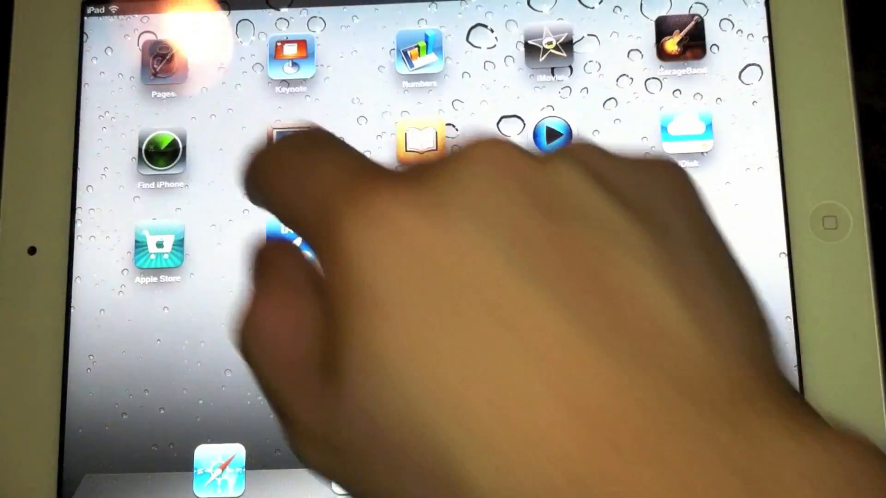
left_click(161, 61)
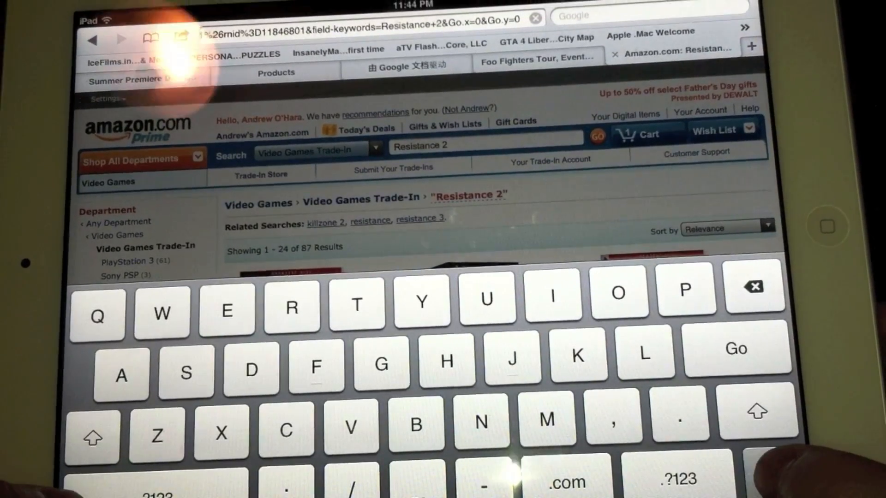
Step: Split the keyboard and enter engadget.com in the address field
left_click(767, 476)
type("r")
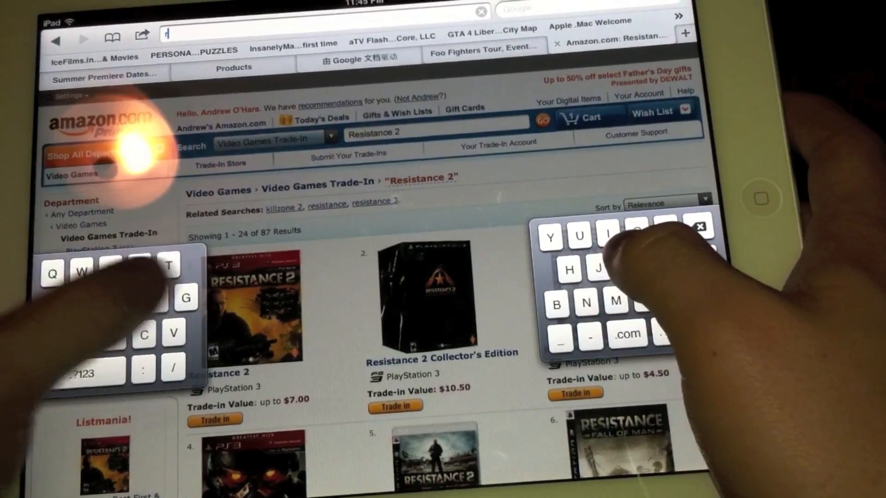
type("mgadget.com/")
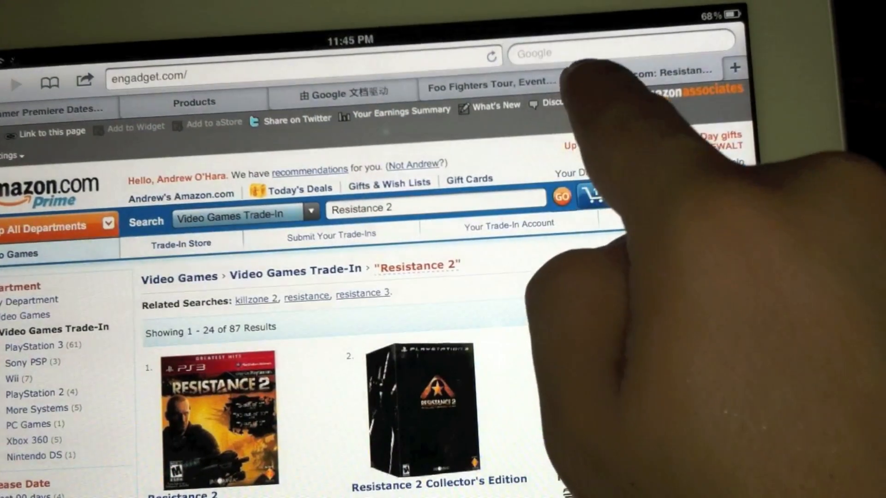
Step: Switch Safari to the 'Foo Fighters Tour, Events…' tab
left_click(491, 84)
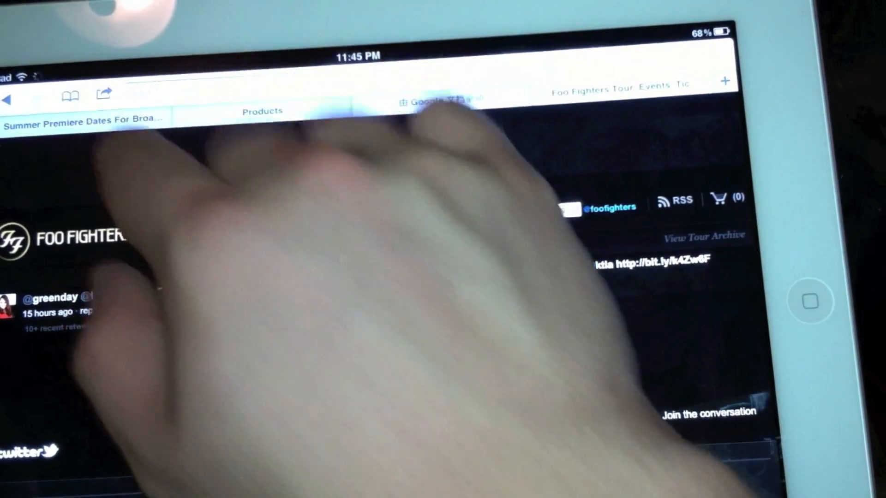
left_click(83, 94)
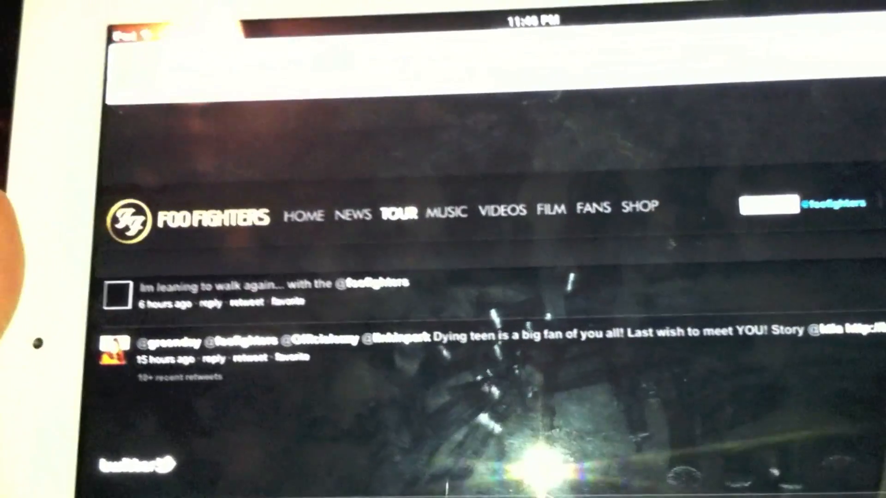
Step: Look through Safari's Reading List and bookmarks, then return to the iPad home screen
left_click(180, 83)
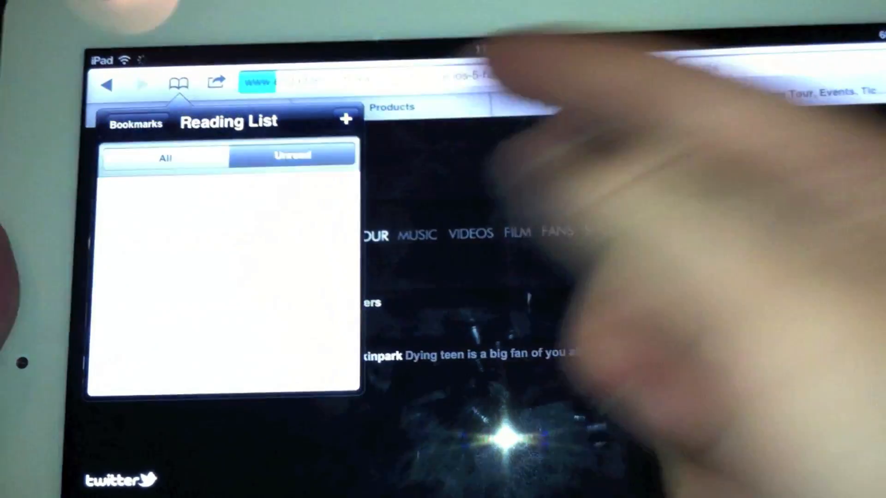
left_click(136, 124)
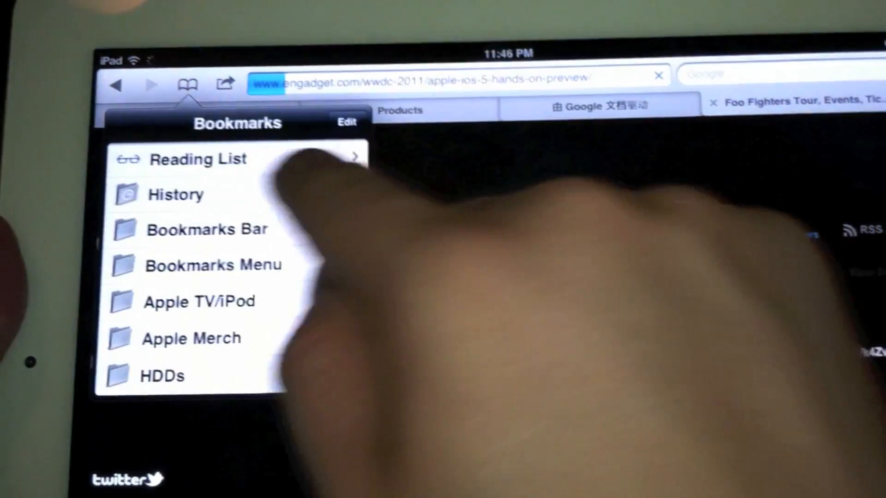
left_click(198, 159)
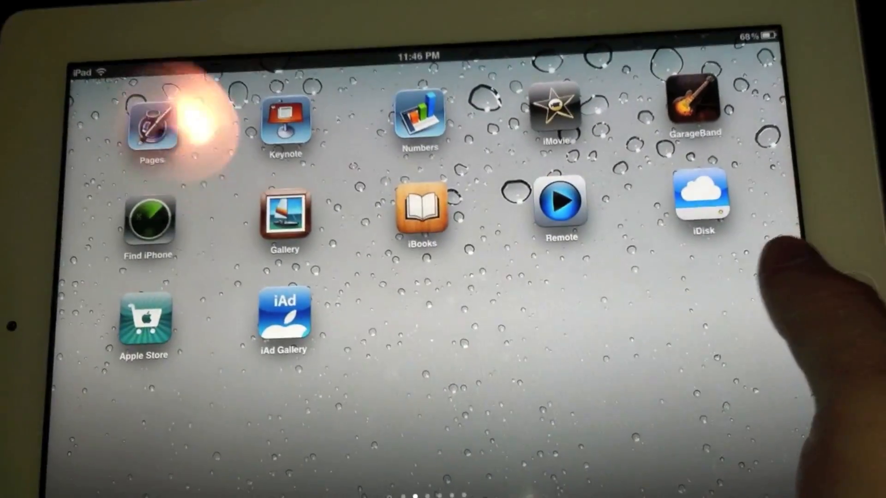
Step: Launch Camera from the first home page and toggle the grid overlay in its options
scroll("left", 3)
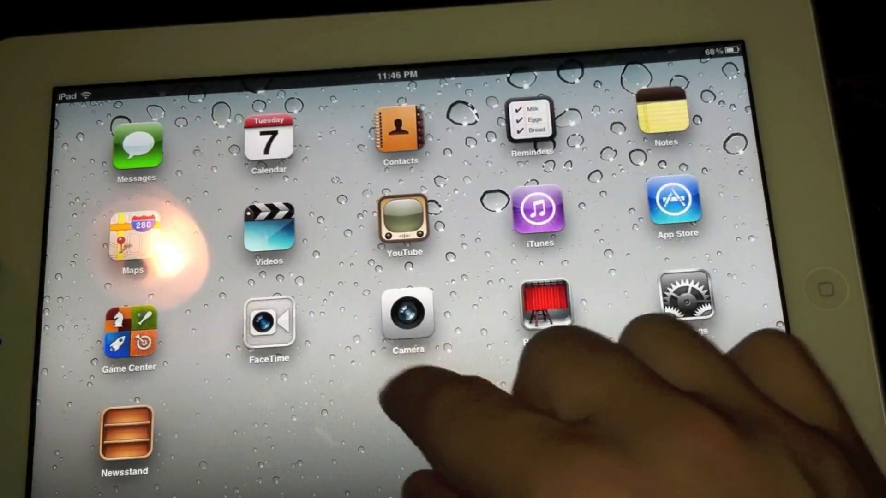
left_click(407, 319)
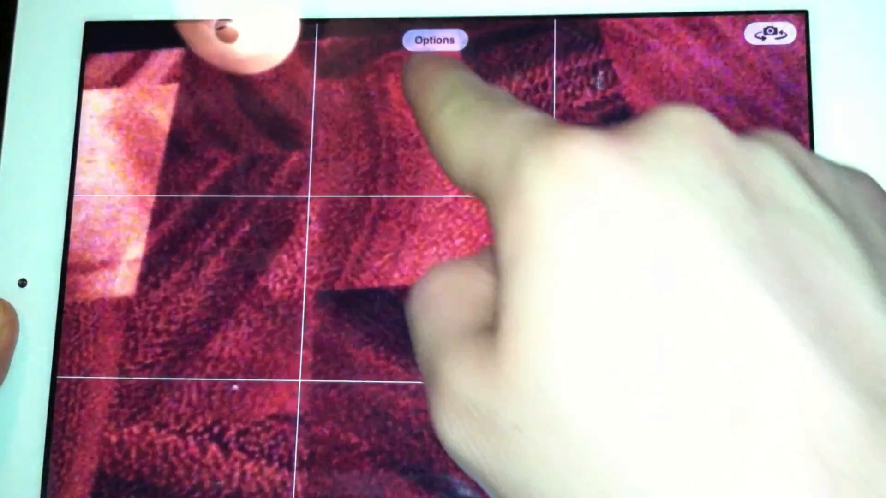
left_click(433, 39)
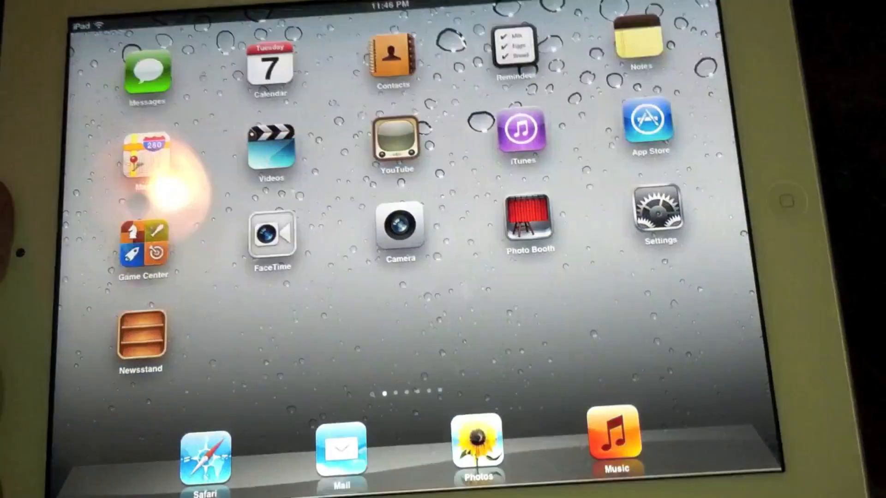
Step: Browse the Music library's artists and songs while a track plays
left_click(612, 443)
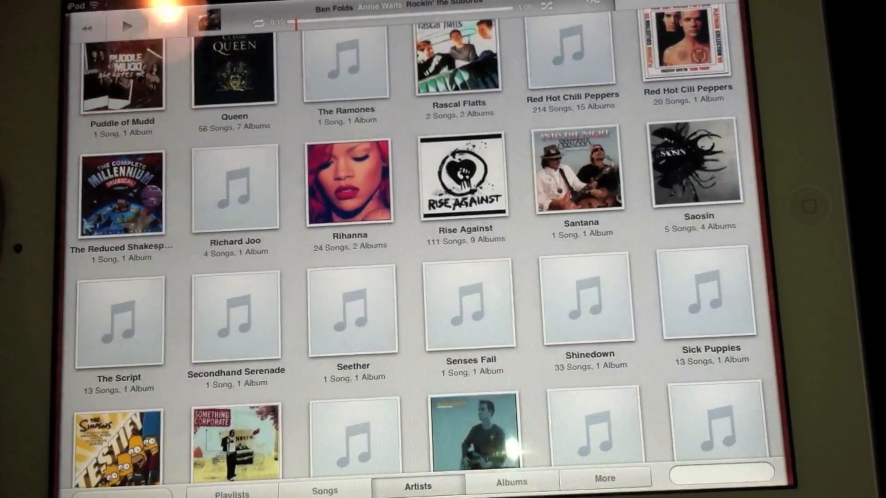
scroll("down", 3)
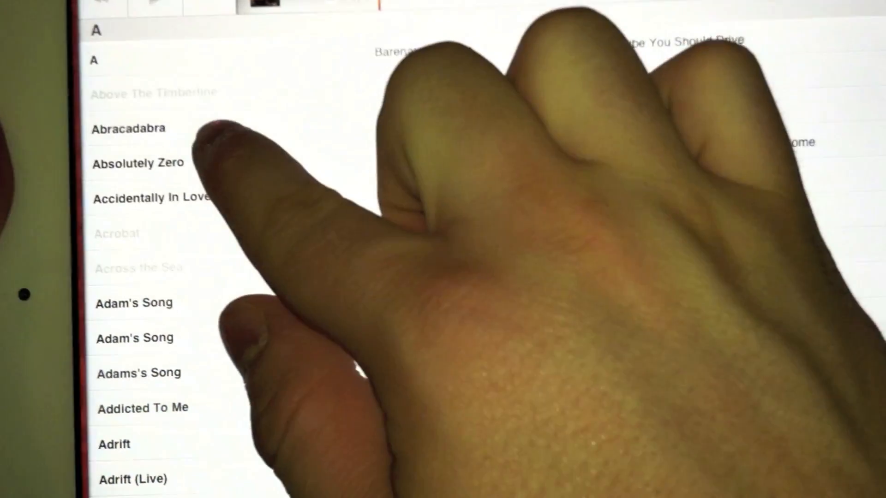
scroll("down", 3)
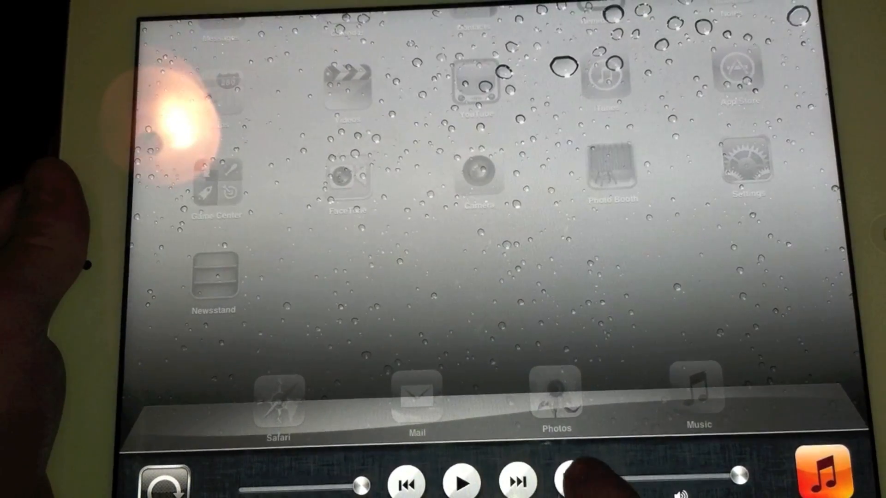
Step: Choose the Apple TV from the AirPlay list so the iPad screen mirrors to the TV
left_click(568, 481)
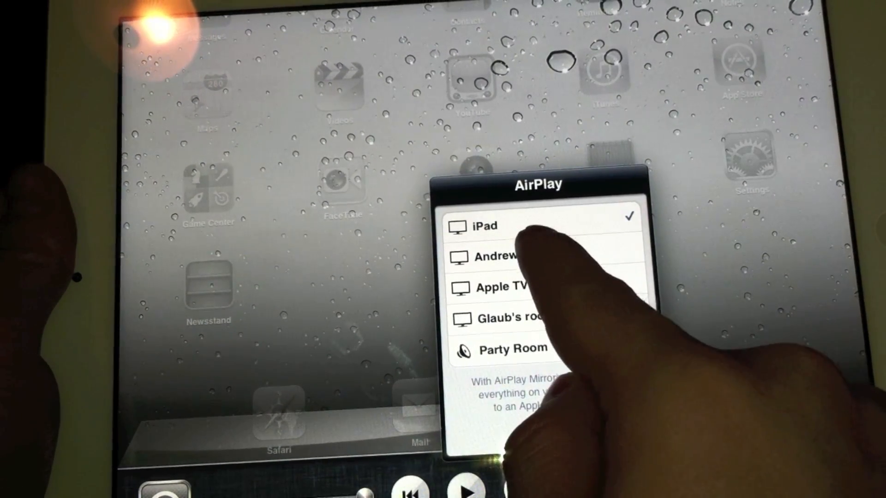
left_click(514, 256)
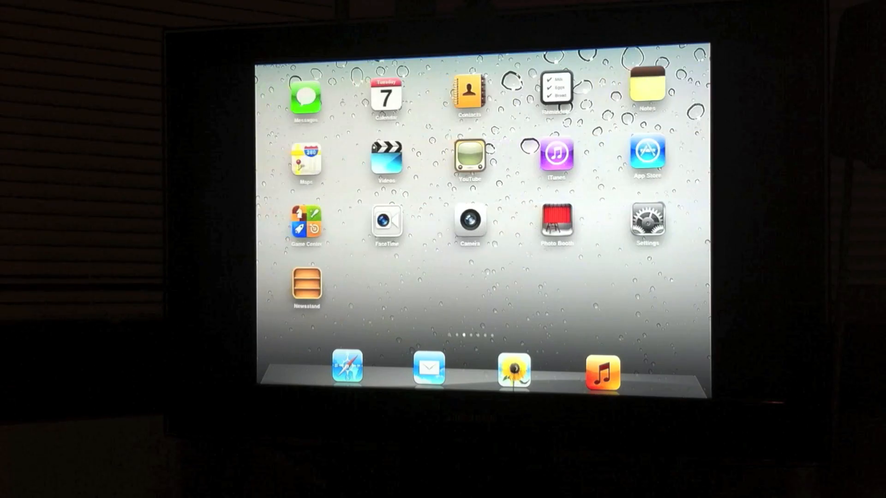
Step: Show the second home screen page in portrait orientation on the mirrored TV
left_click(303, 98)
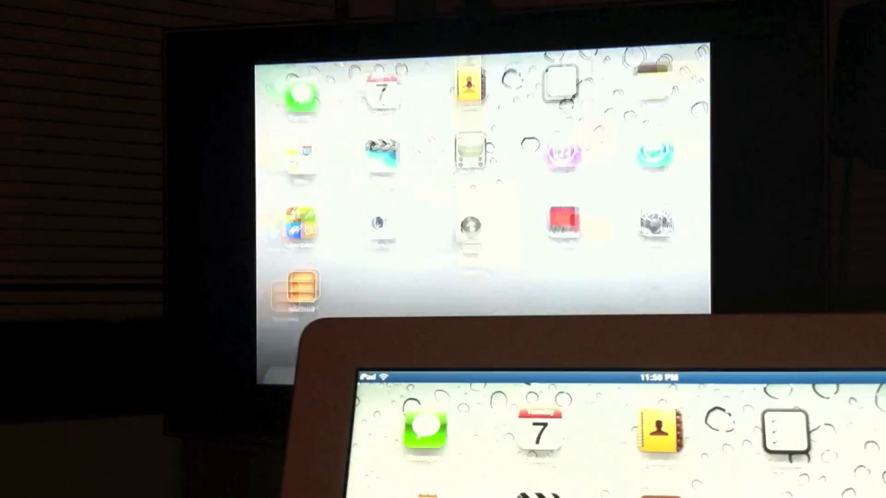
scroll("left", 3)
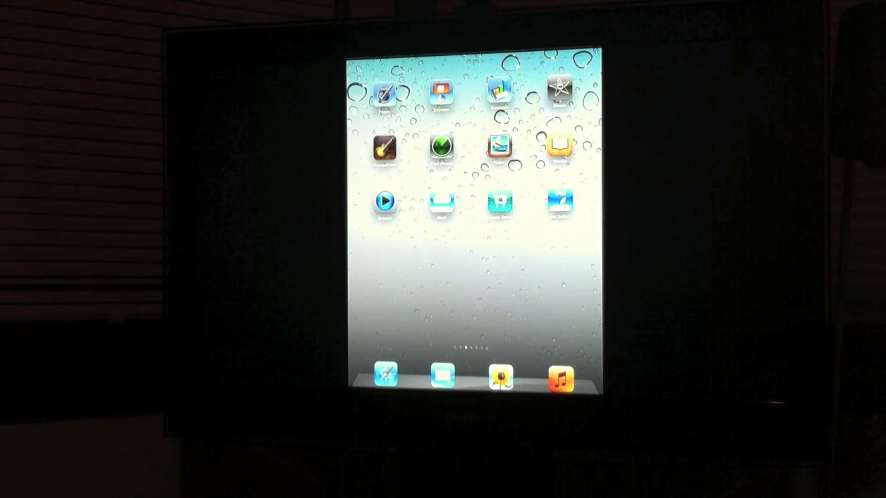
Step: Launch and close PCalc Lite on the mirrored display, then reveal the multitasking playback controls
scroll("left", 3)
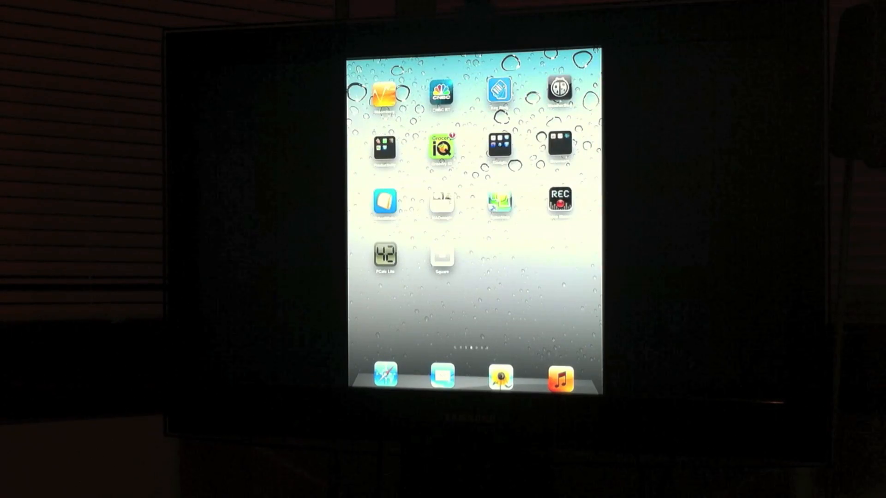
left_click(383, 255)
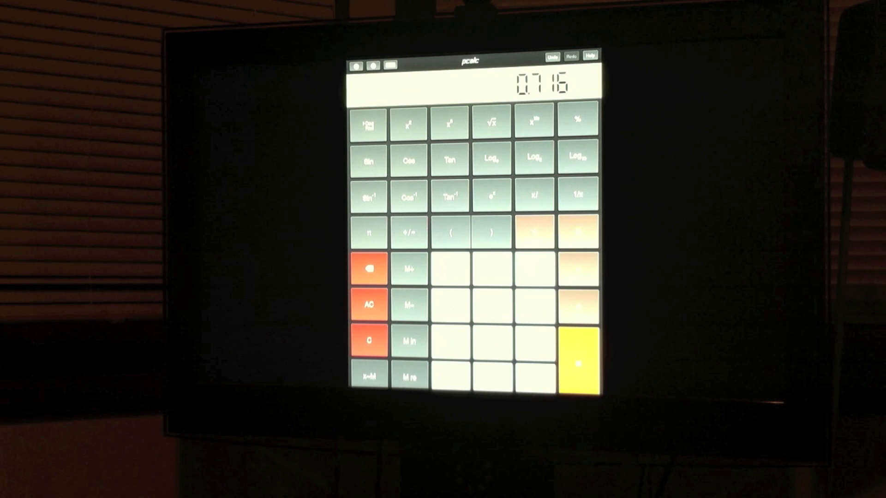
left_click(369, 304)
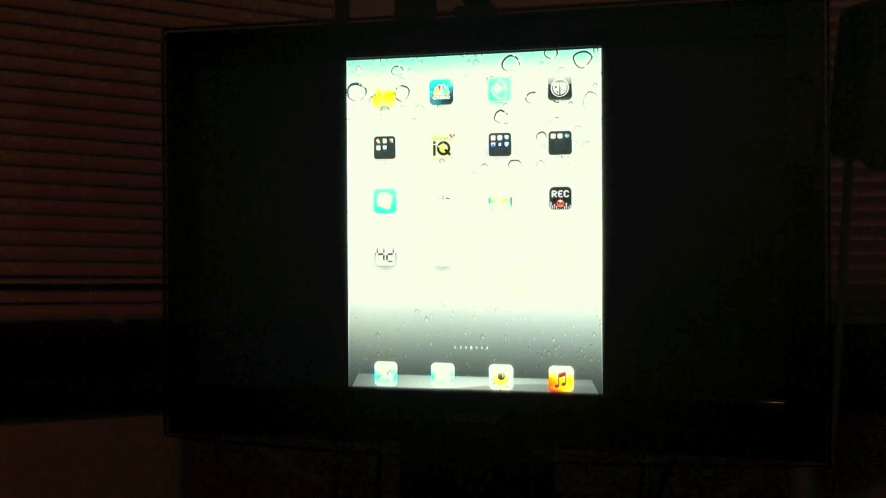
scroll("left", 3)
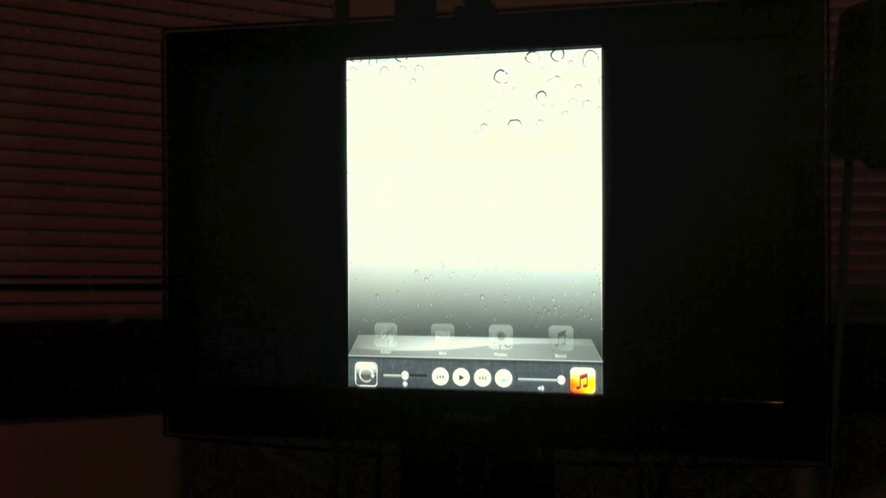
Step: Raise brightness, lower and restore the volume to full, then list the AirPlay destinations
left_click_drag(404, 376, 395, 376)
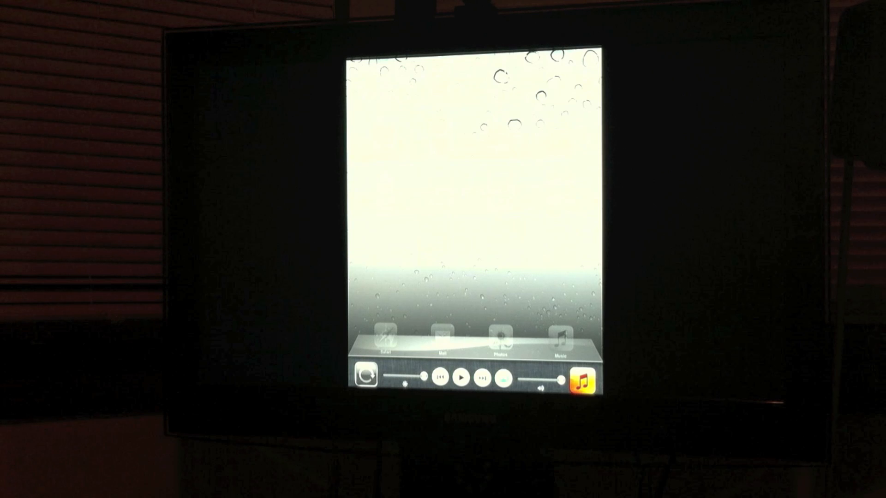
left_click_drag(565, 388, 531, 387)
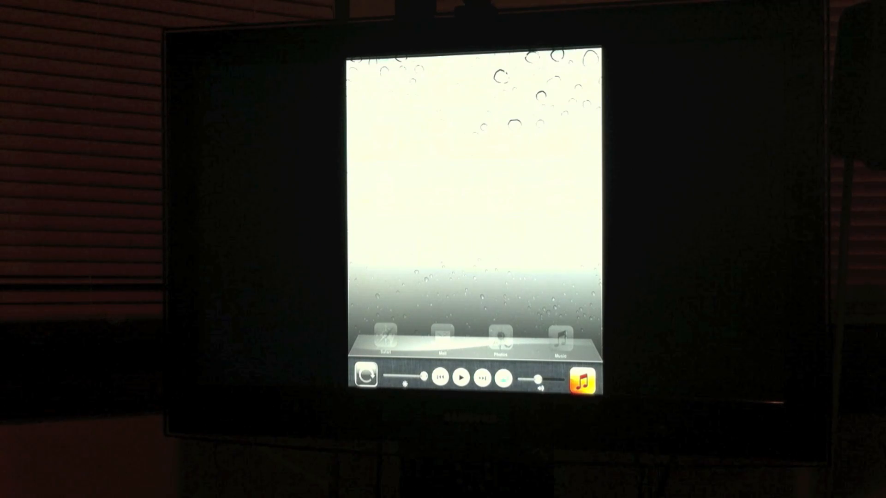
left_click_drag(536, 380, 559, 379)
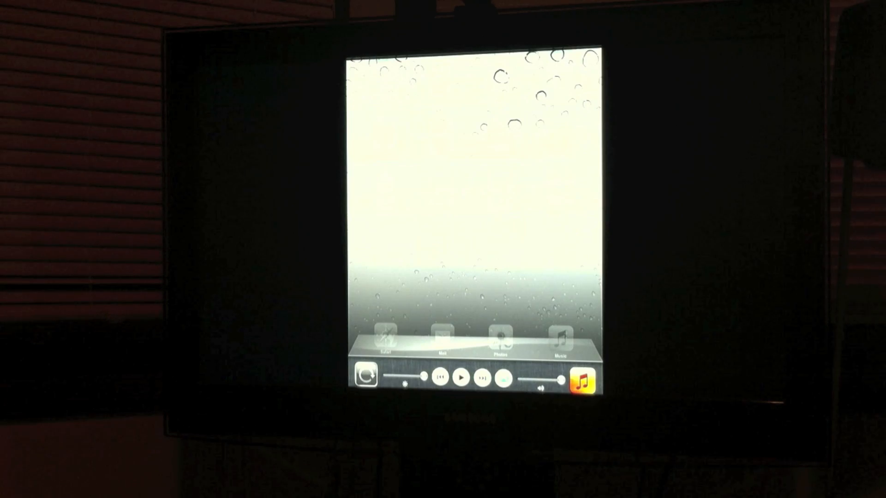
left_click(502, 374)
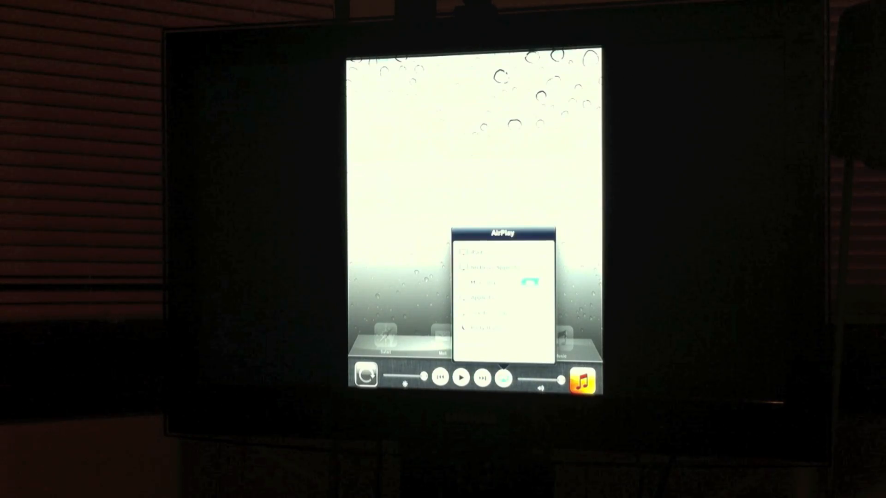